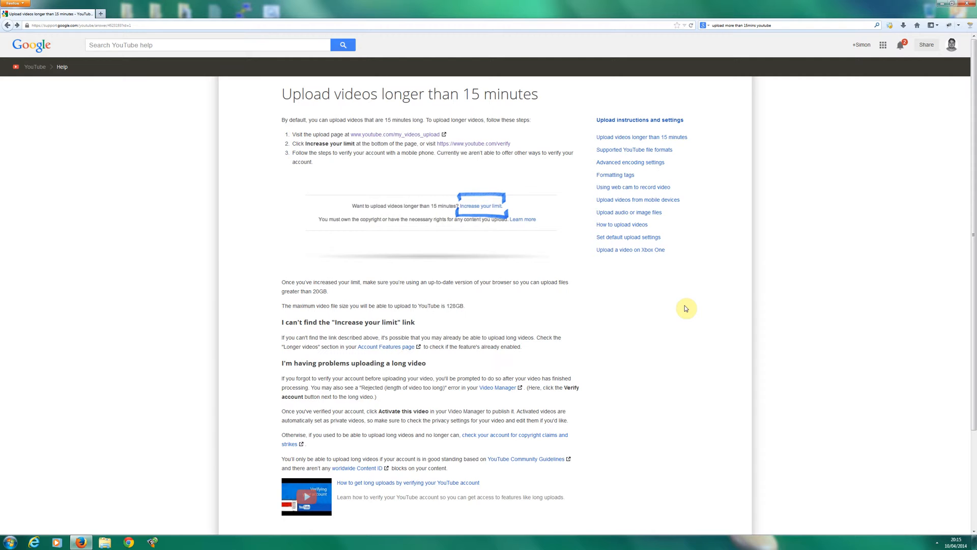
pyautogui.moveTo(322, 212)
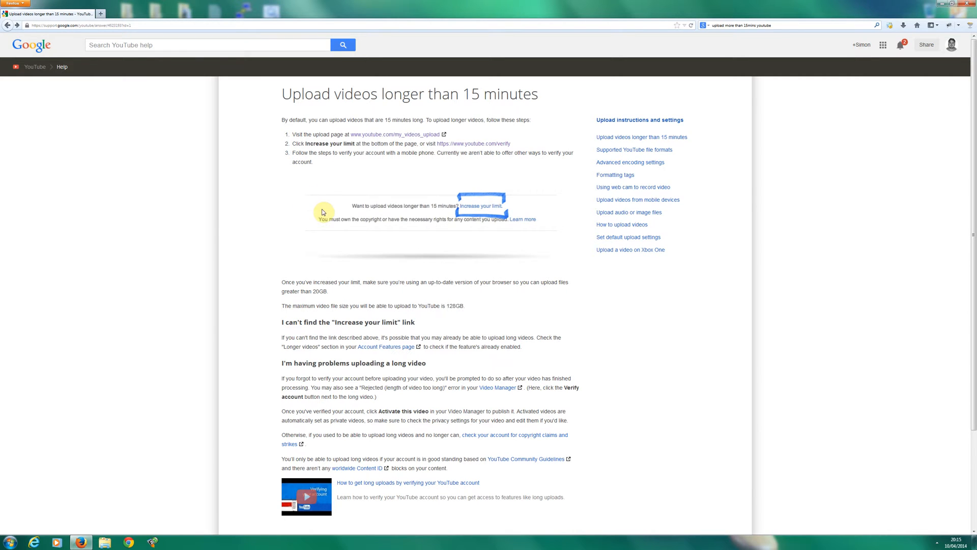
pyautogui.moveTo(303, 244)
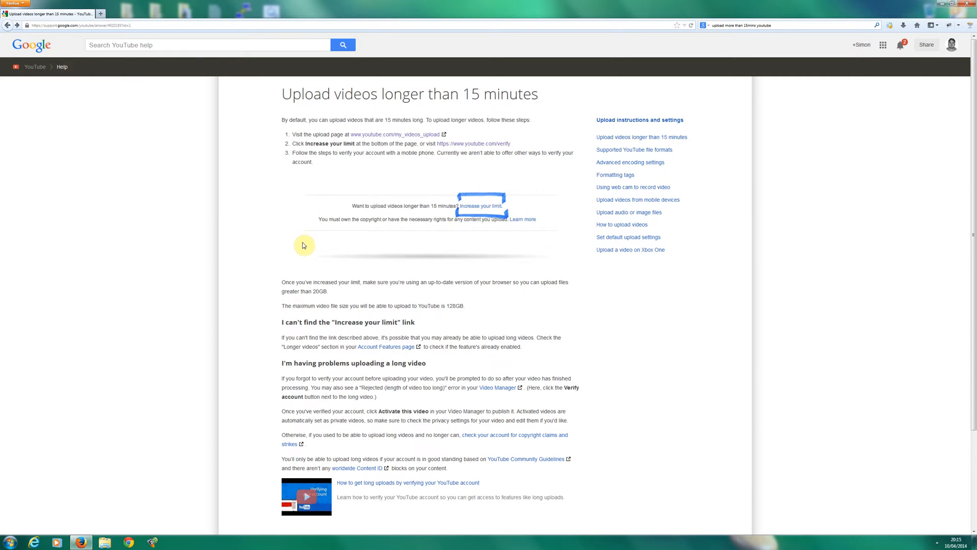
pyautogui.moveTo(324, 235)
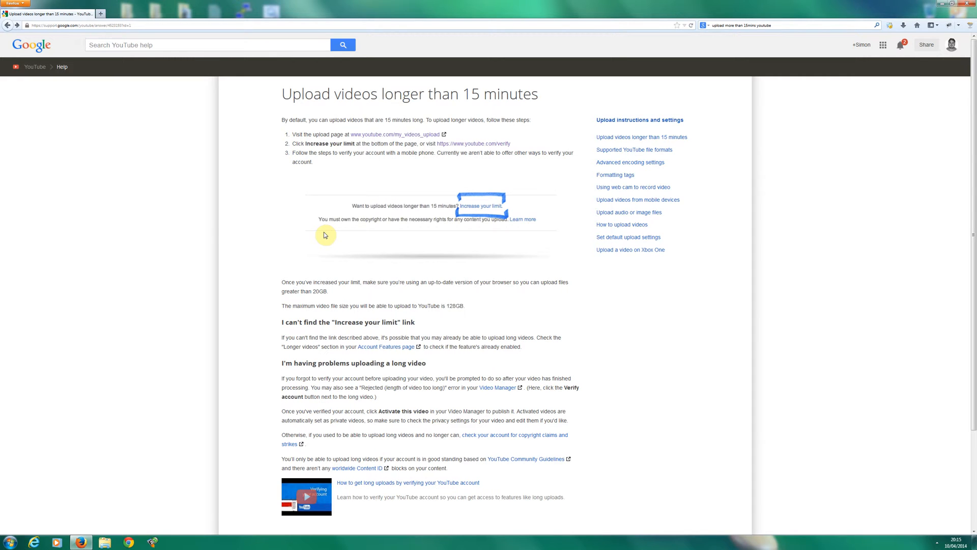
# Step: Reach the youtube.com/verify page and keep United Kingdom as the country for the voice call
pyautogui.doubleClick(350, 143)
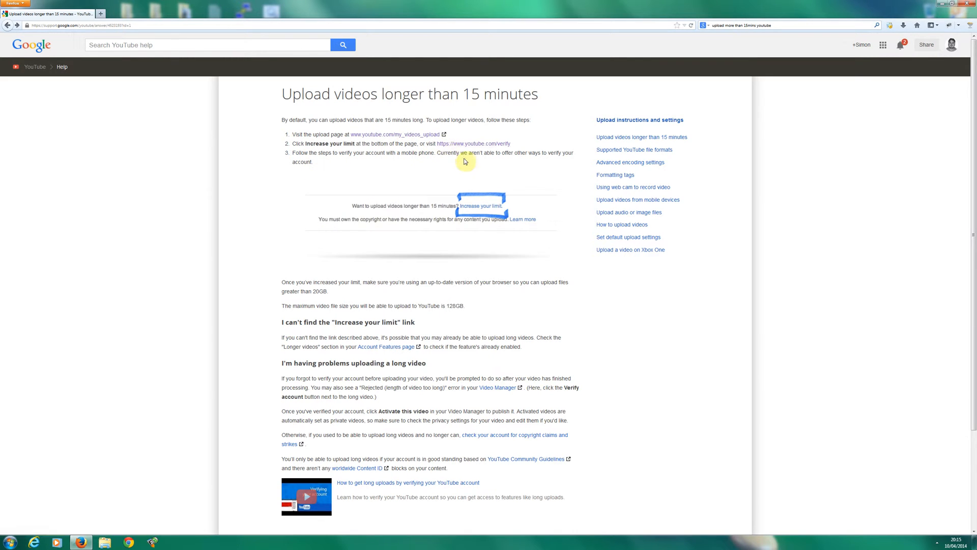
pyautogui.moveTo(513, 149)
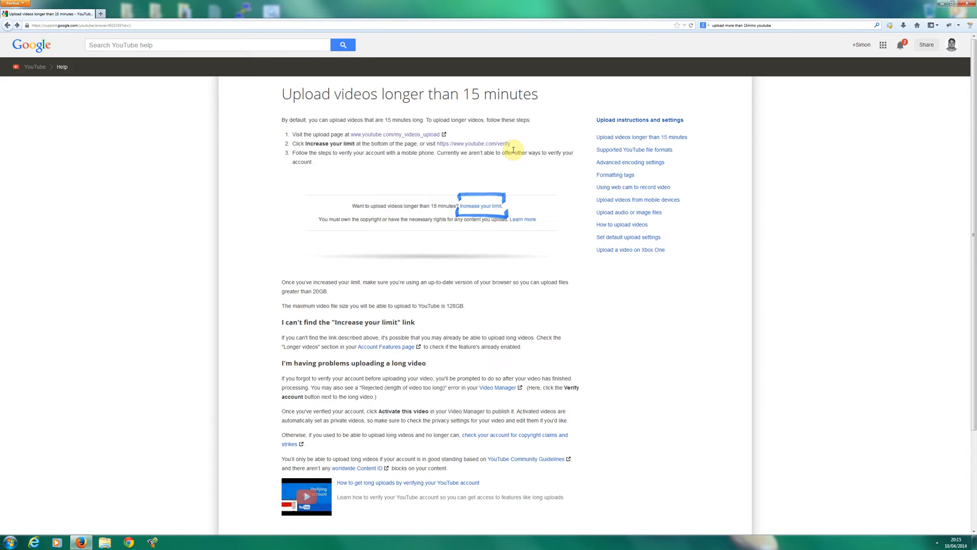
pyautogui.click(471, 143)
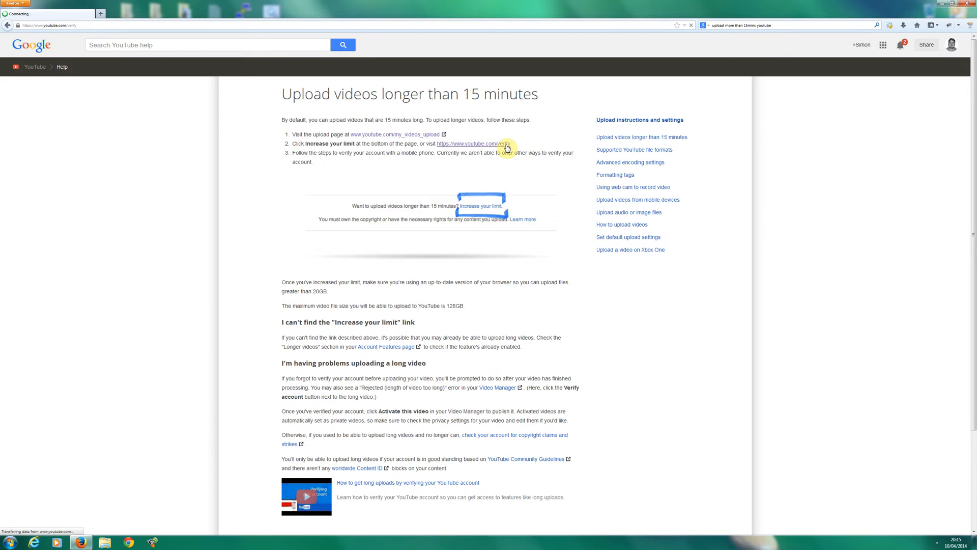
pyautogui.click(471, 144)
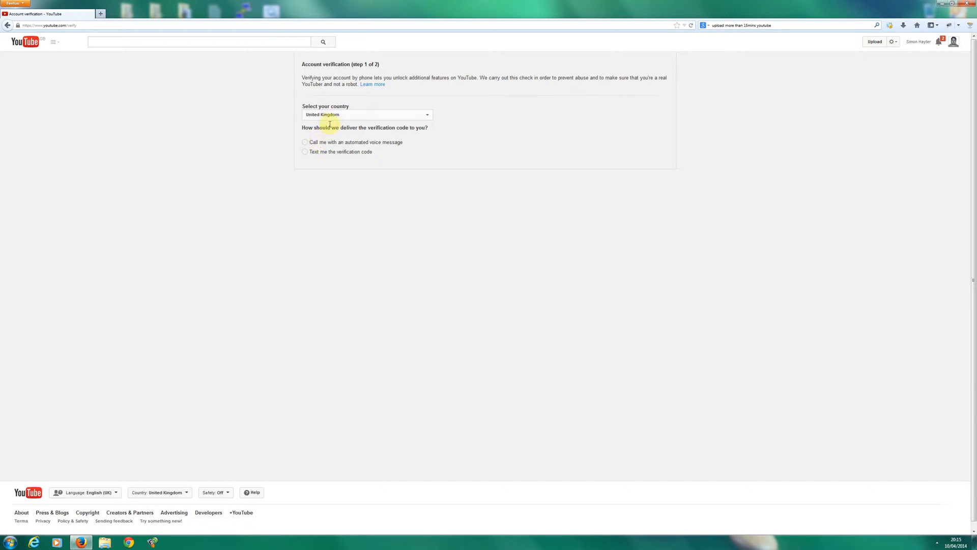
pyautogui.click(365, 115)
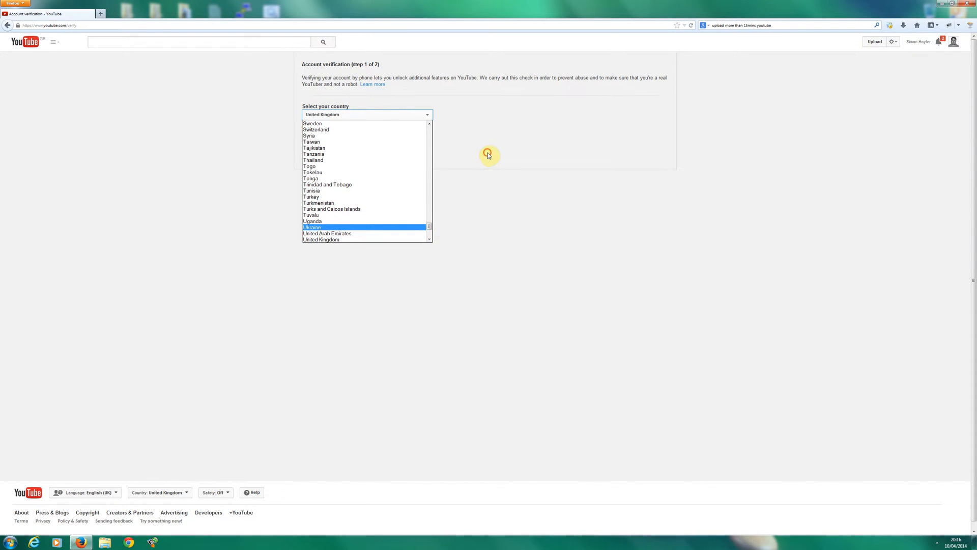
pyautogui.click(320, 239)
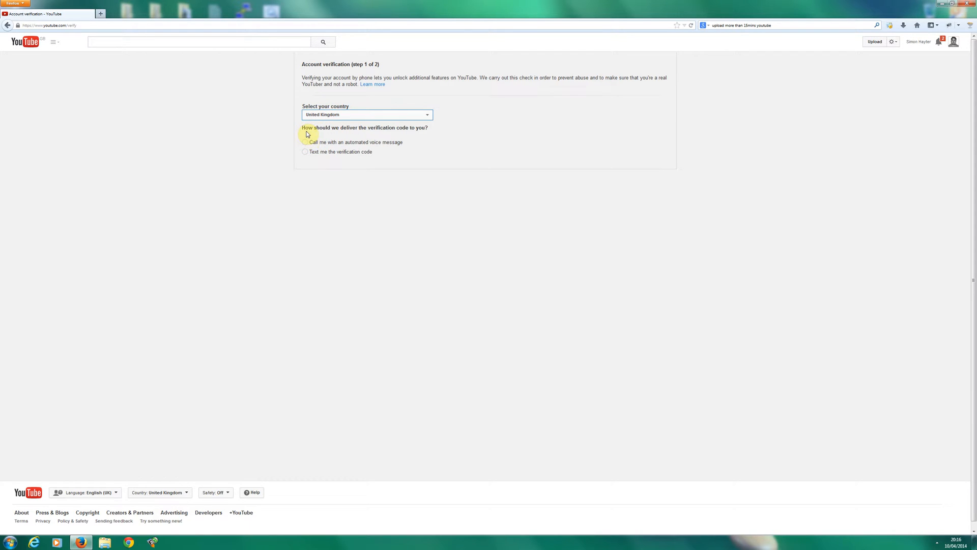
pyautogui.moveTo(393, 138)
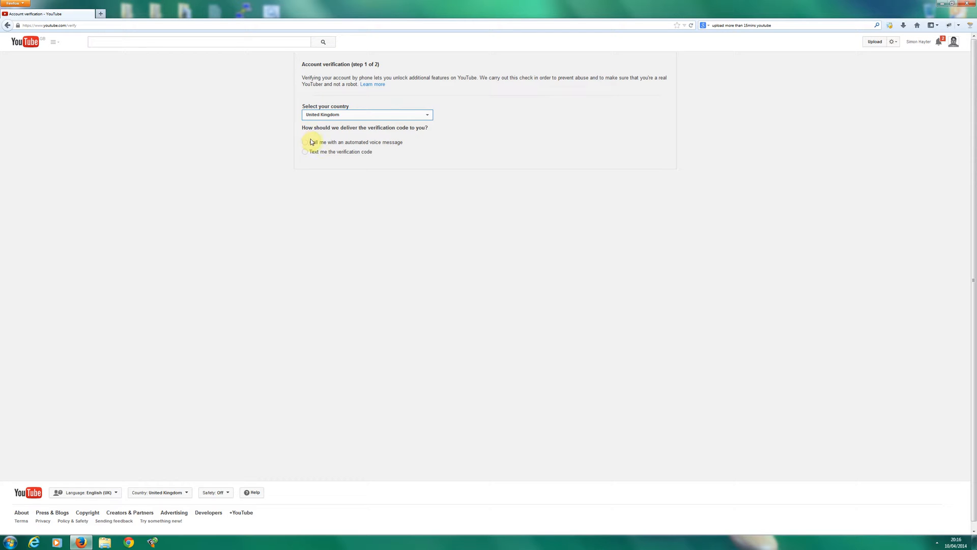
pyautogui.moveTo(320, 157)
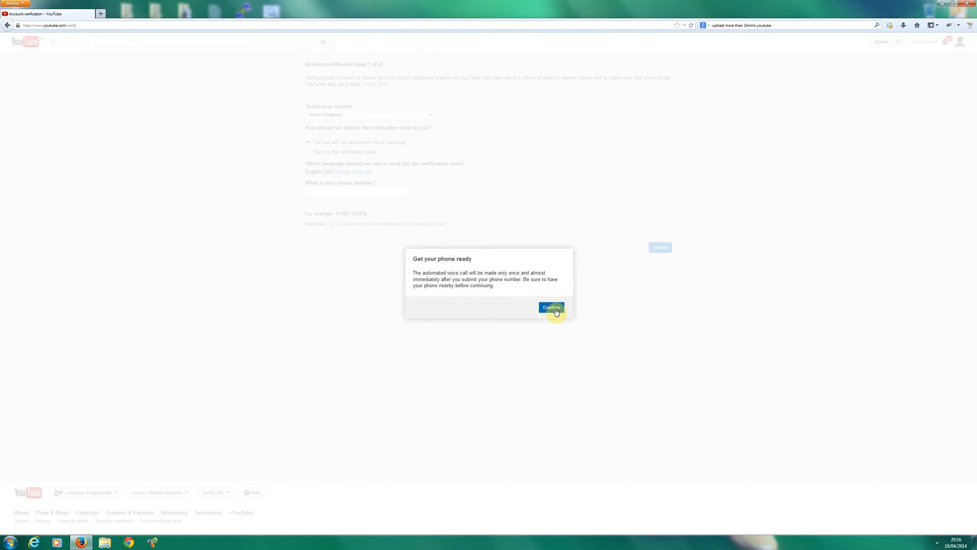
# Step: Acknowledge the 'Get your phone ready' notice and submit the phone number for the call
pyautogui.click(551, 308)
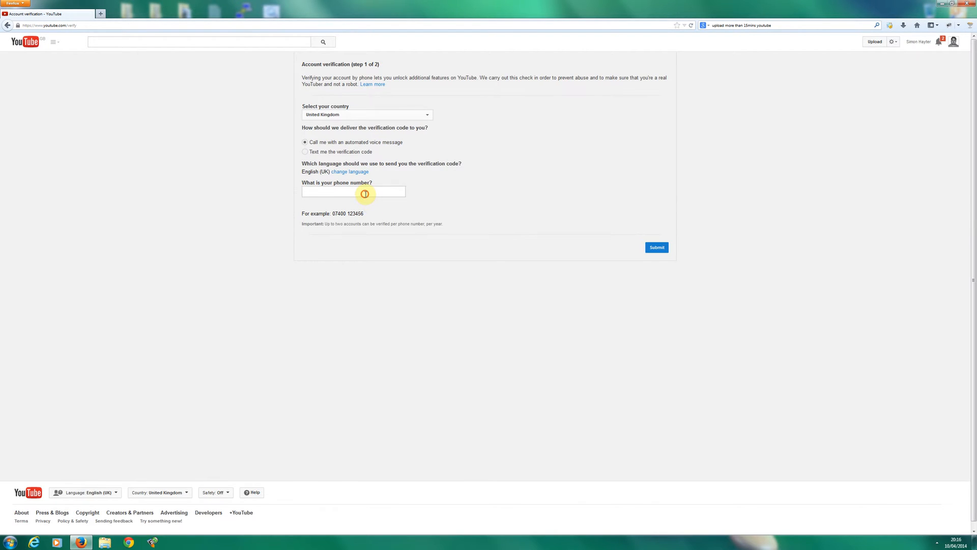
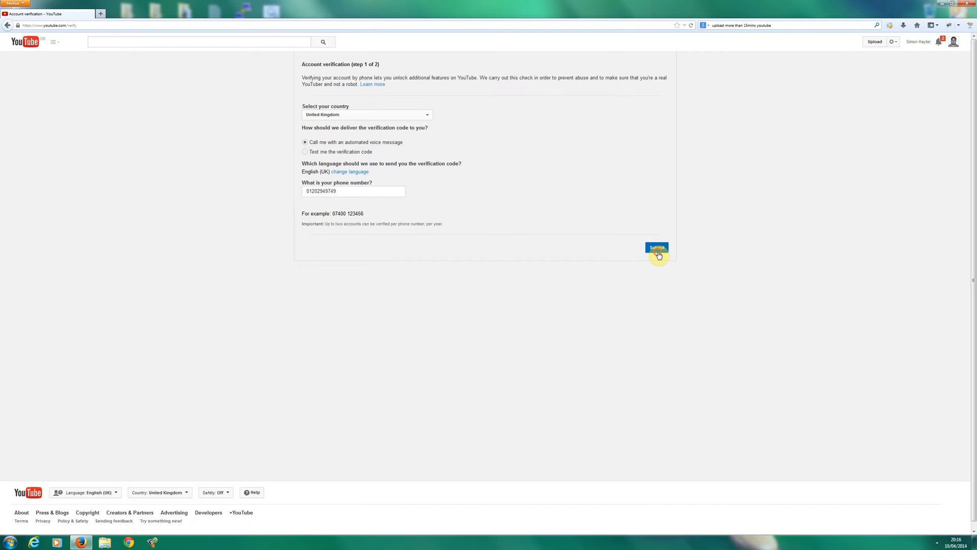
pyautogui.click(657, 248)
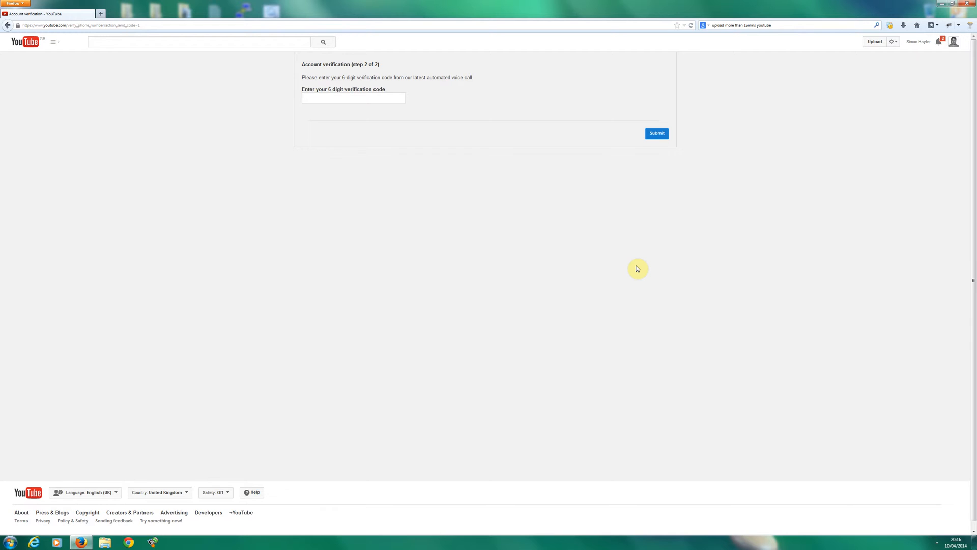
pyautogui.moveTo(377, 118)
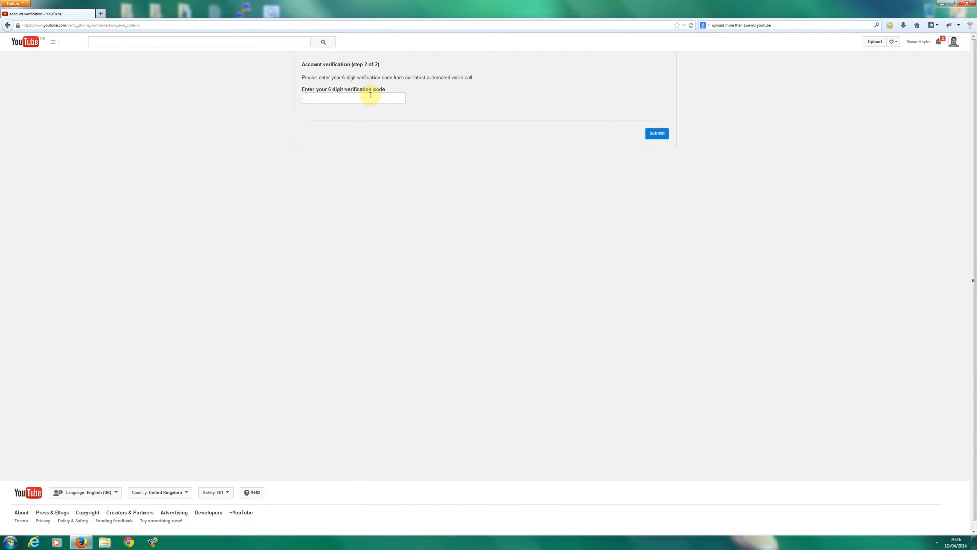
# Step: Enter the six-digit code from the call and submit it to verify the account
pyautogui.click(354, 98)
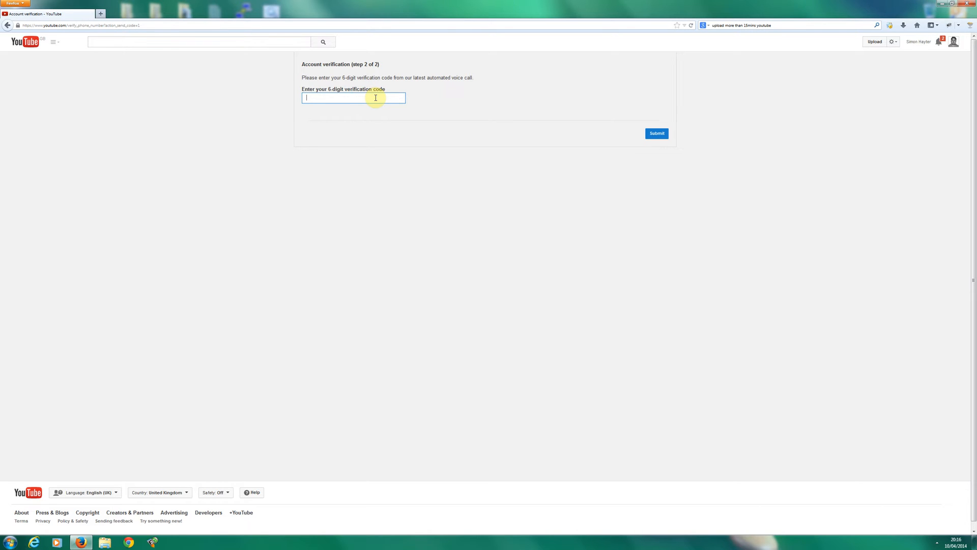
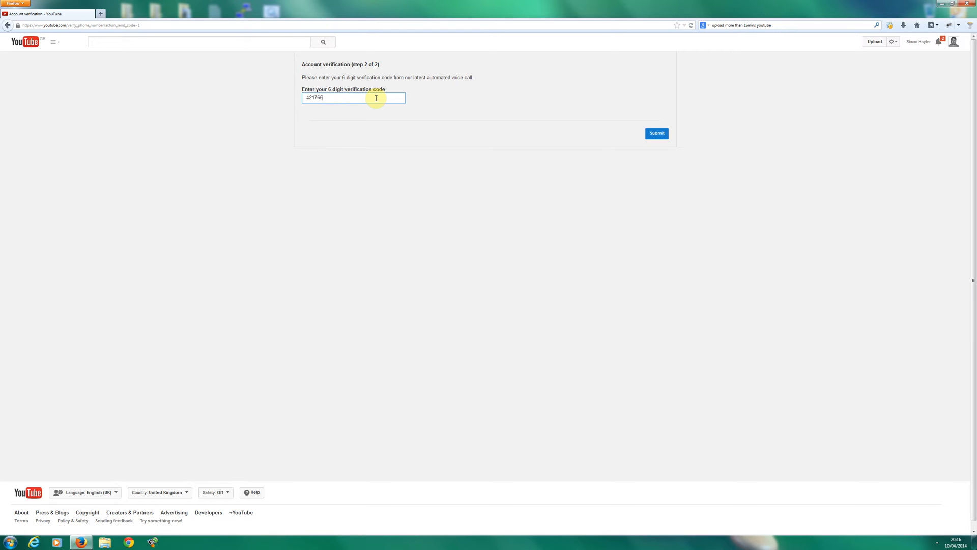
pyautogui.moveTo(527, 131)
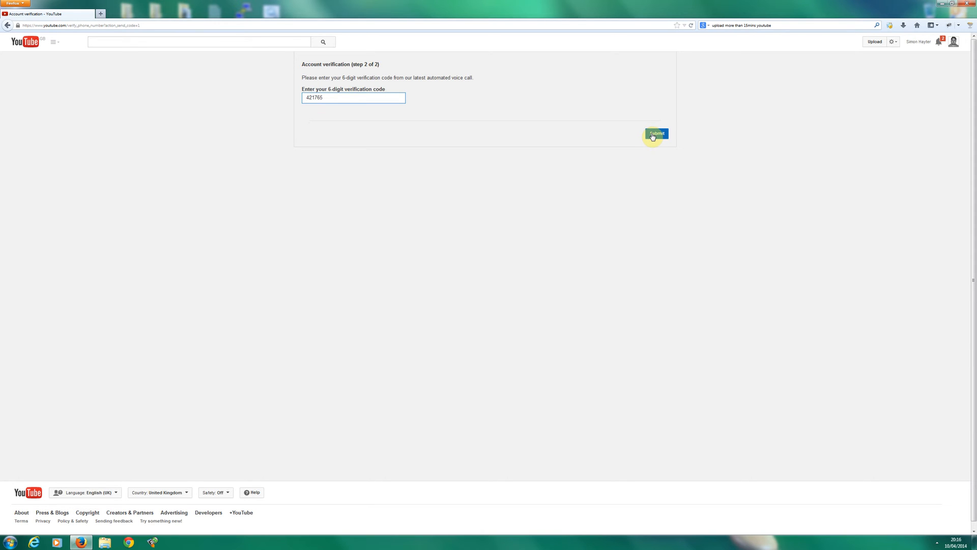
pyautogui.click(656, 134)
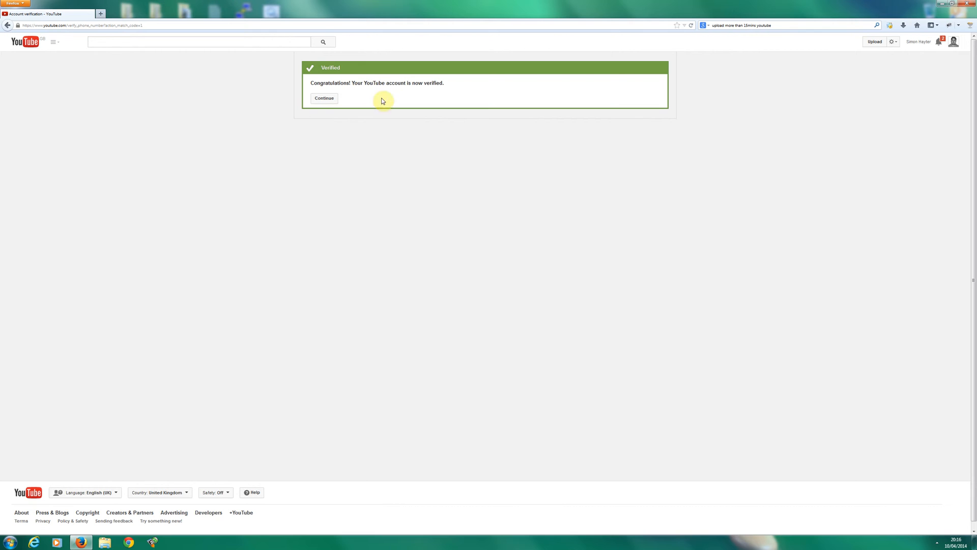
# Step: Continue from the Verified banner to the channel Features page showing Longer videos enabled
pyautogui.click(324, 97)
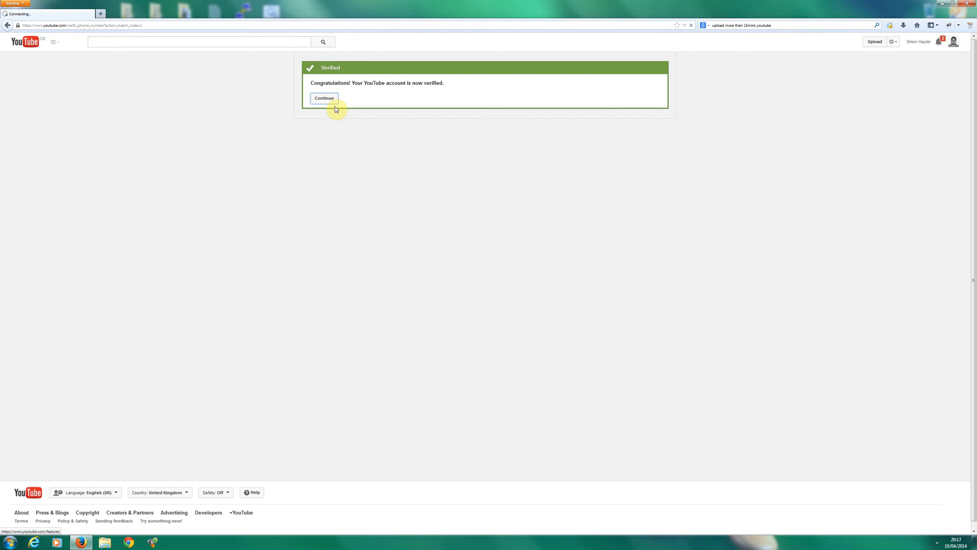
pyautogui.click(324, 98)
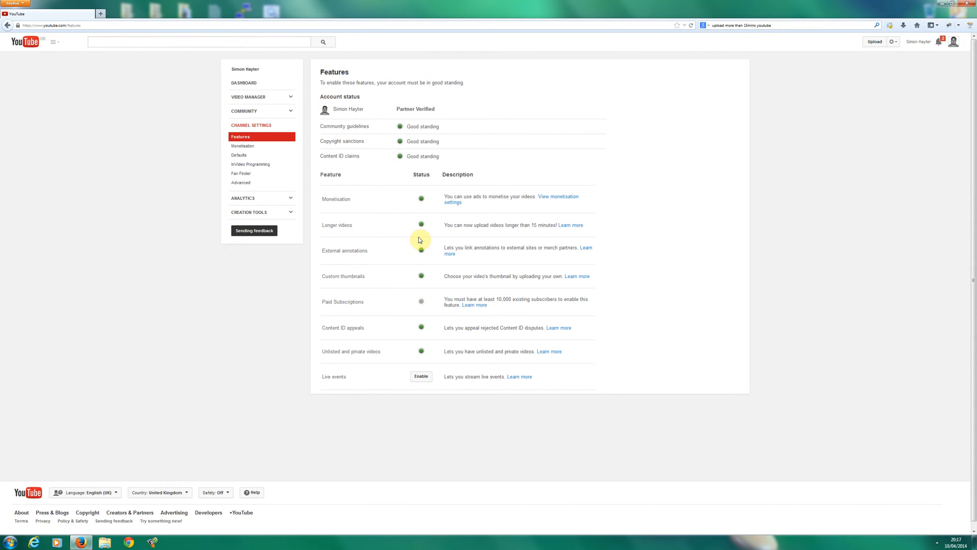
pyautogui.moveTo(417, 238)
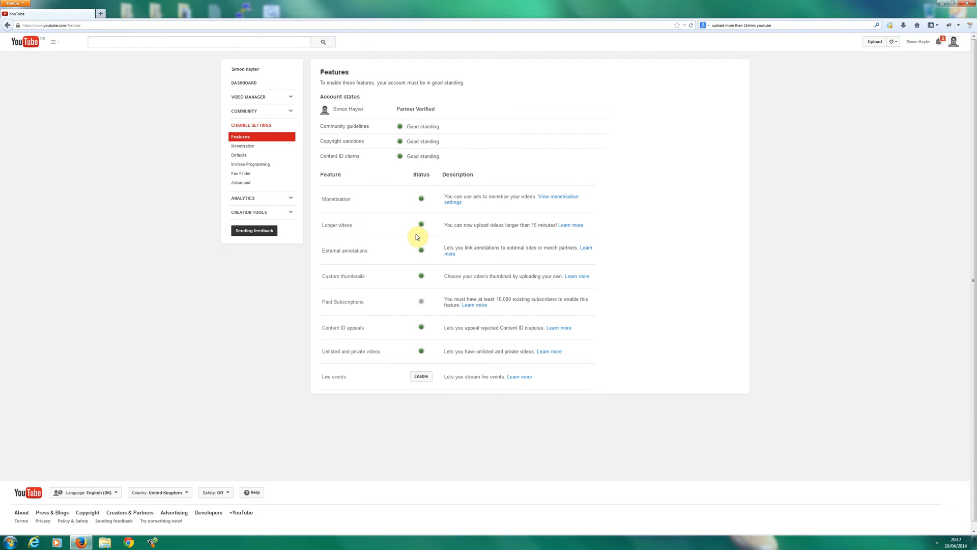
pyautogui.moveTo(427, 213)
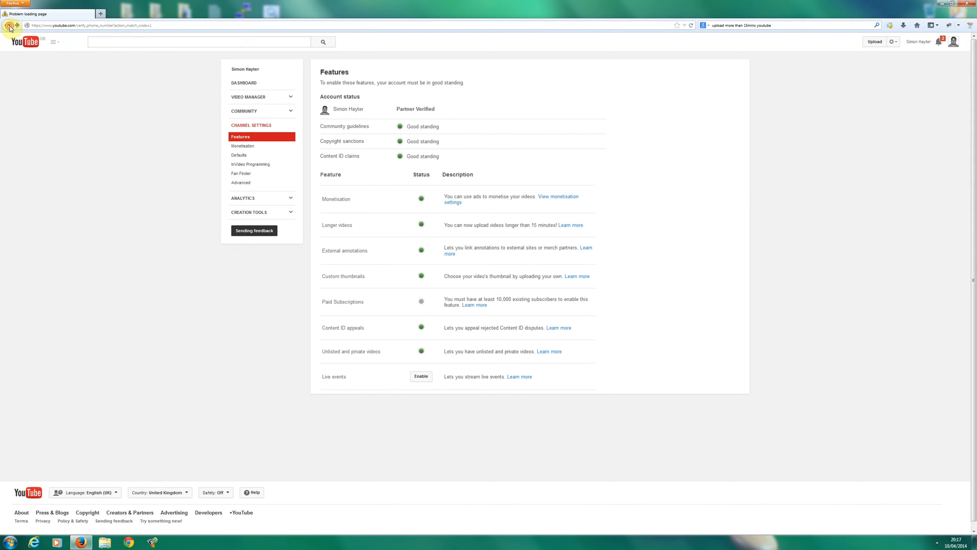
# Step: Return to the long-video help article and highlight the 20GB upload figure
pyautogui.click(17, 24)
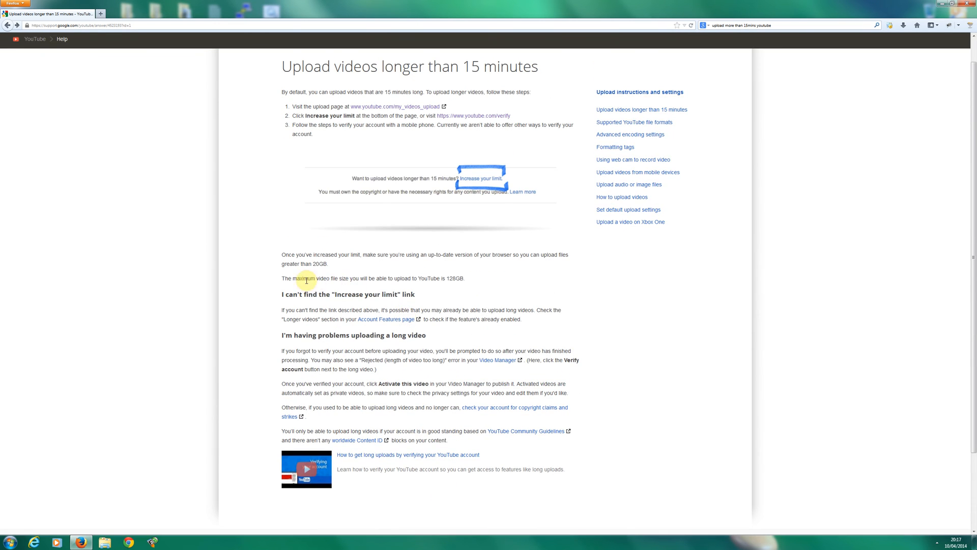
pyautogui.moveTo(405, 293)
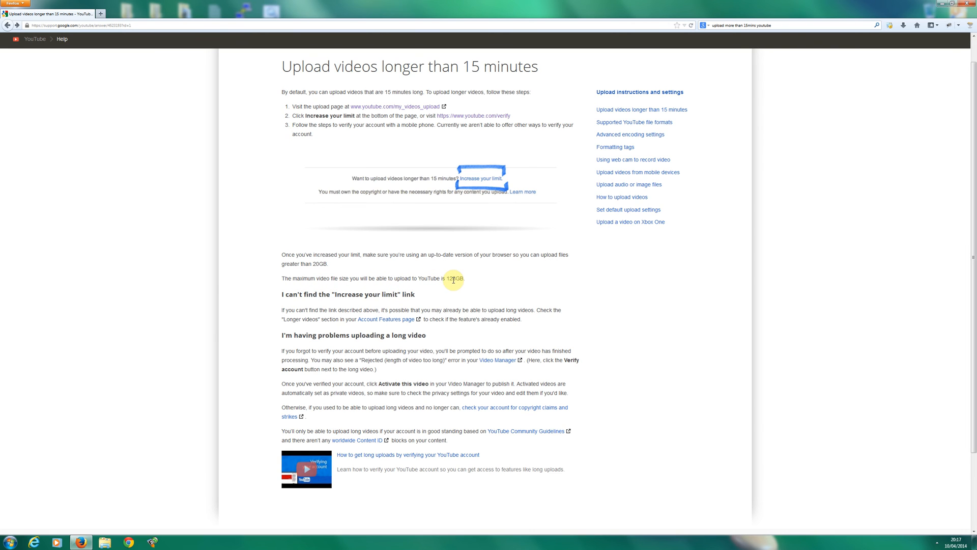
pyautogui.moveTo(315, 264)
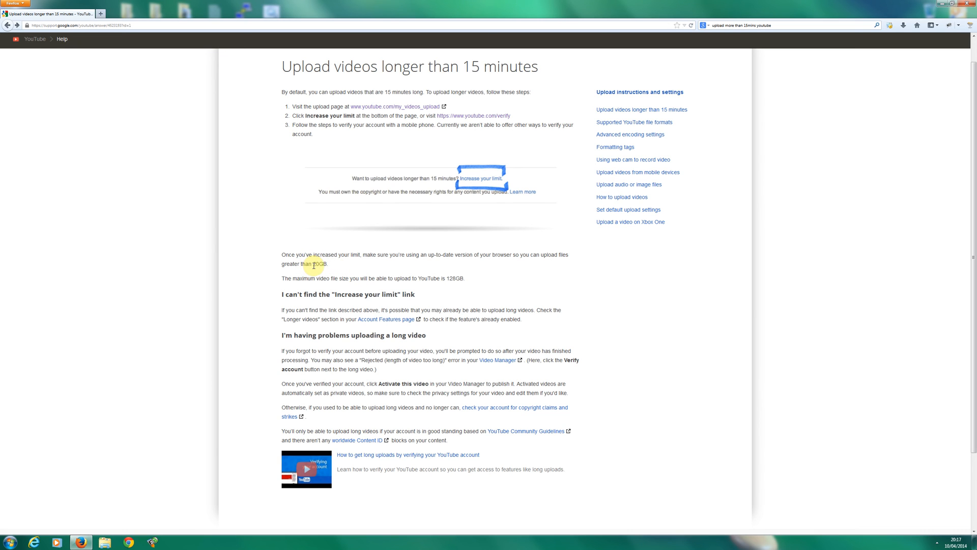
pyautogui.doubleClick(318, 264)
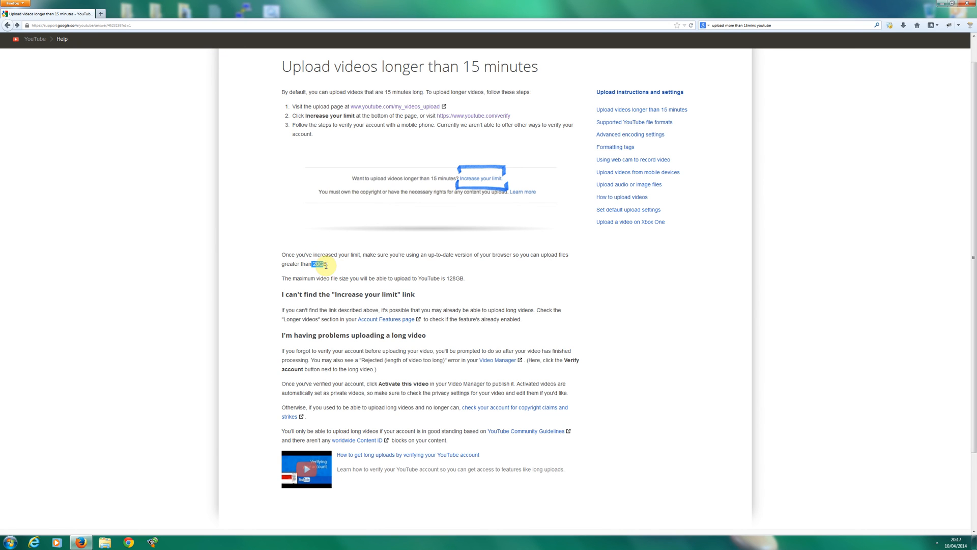